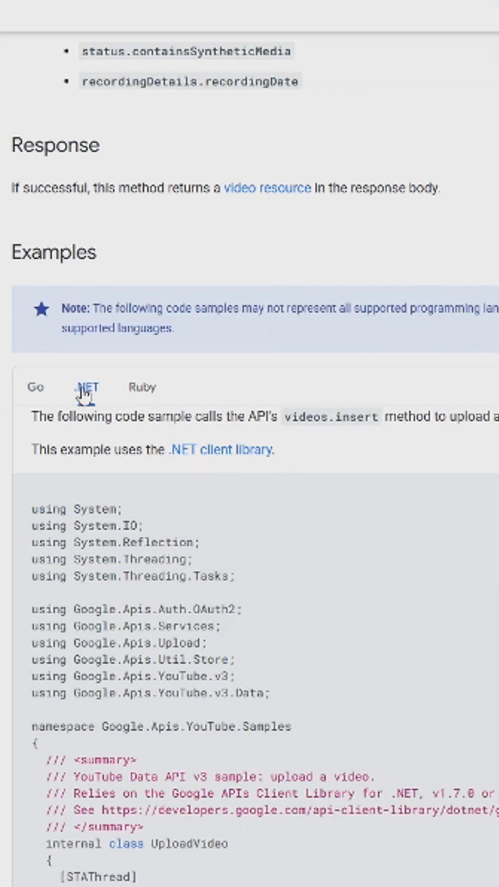
Compare the .NET videos.insert upload sample with the Ruby version and read through it
click(87, 387)
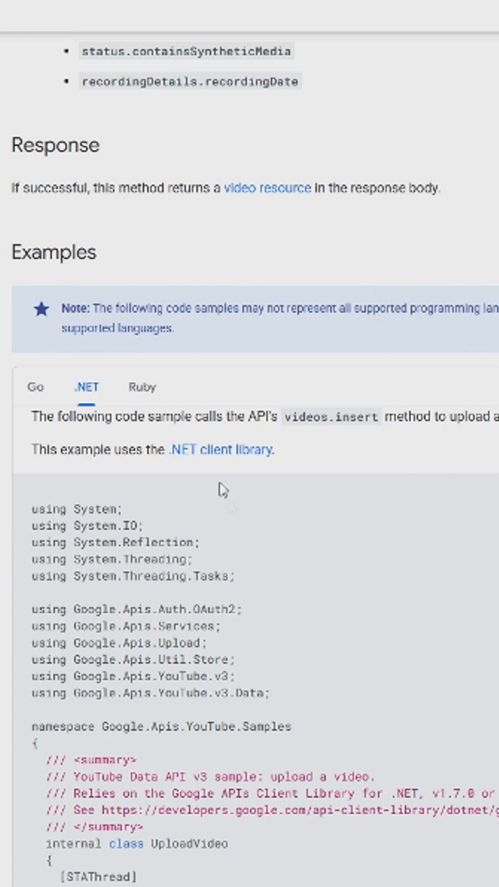
click(142, 387)
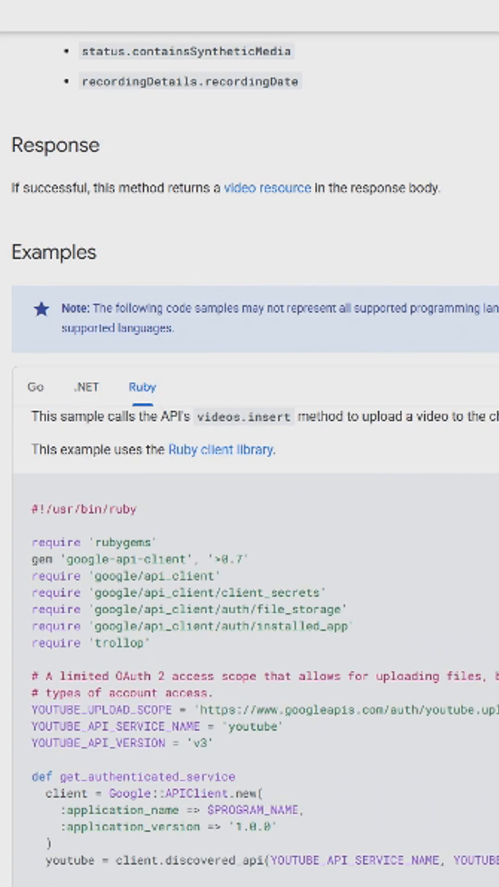
scroll(down, 3)
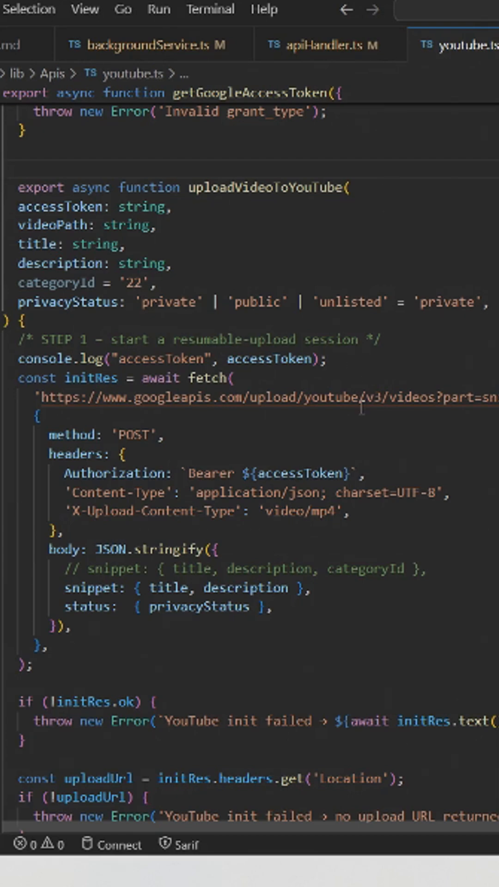
Read uploadVideoToYouTube from the resumable session start to the raw video PUT
scroll(down, 3)
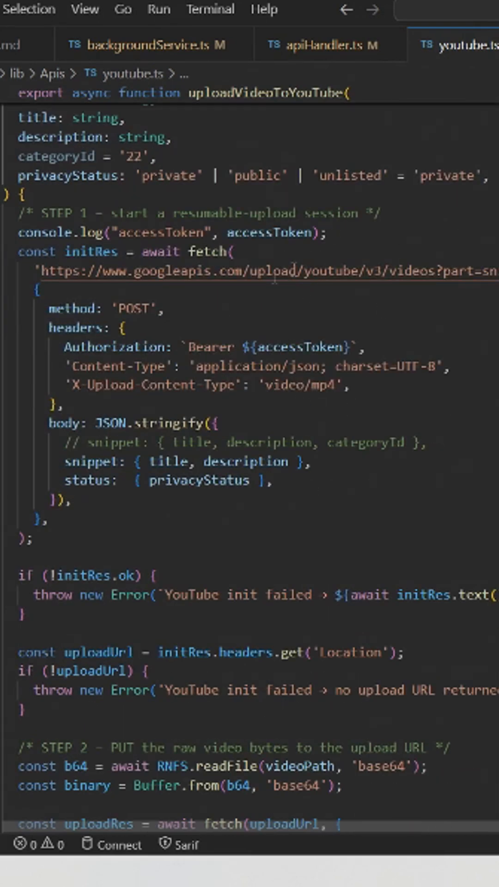
mouse_move(417, 621)
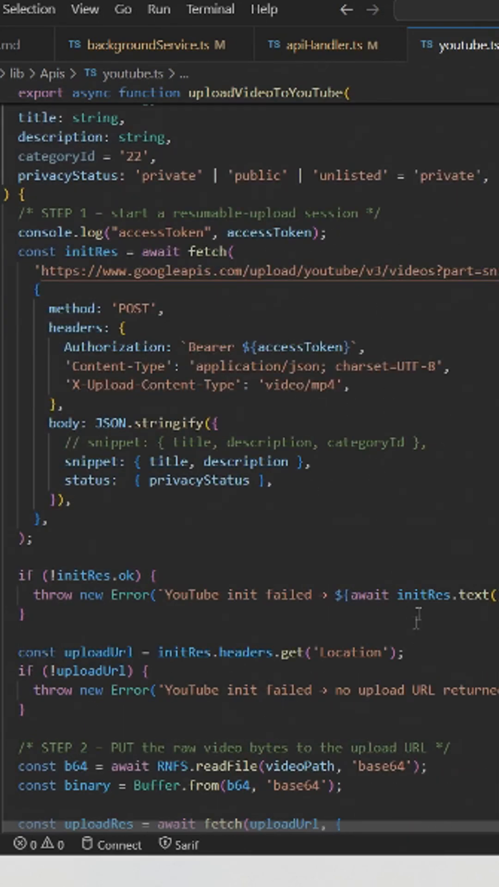
scroll(down, 3)
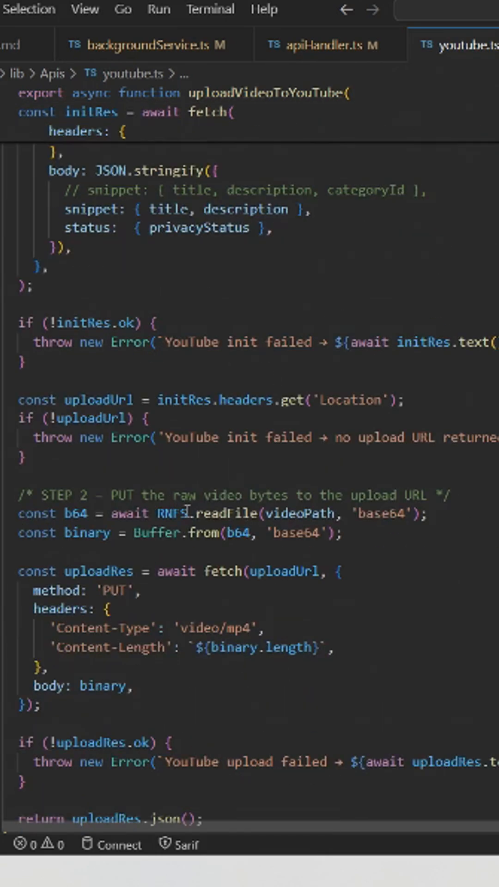
mouse_move(178, 513)
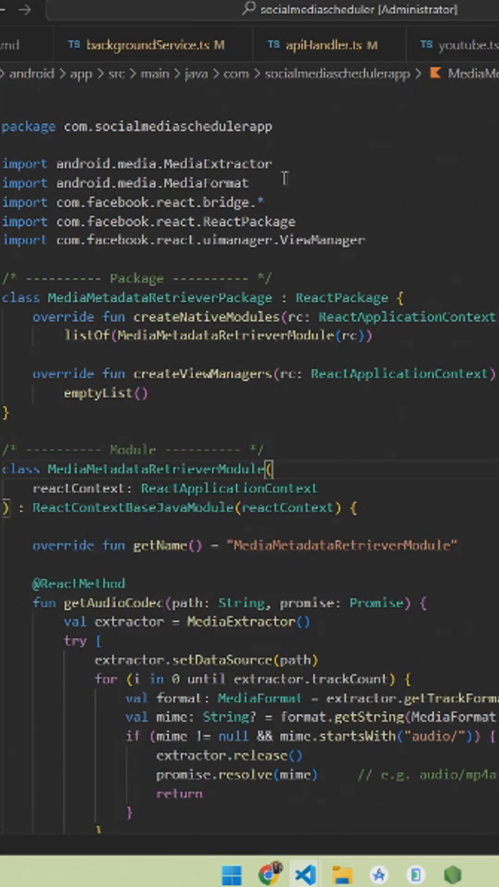
Select the MediaExtractor import in the MediaMetadataRetriever Kotlin module for lookup
double_click(217, 165)
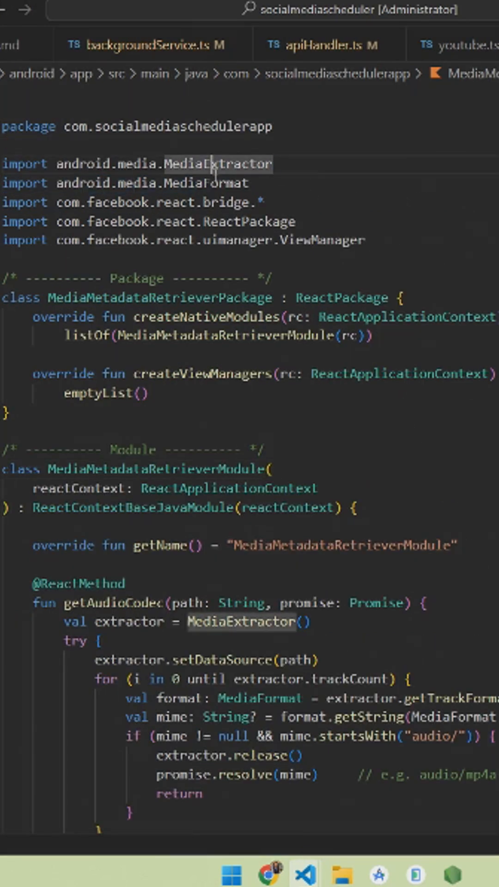
scroll(down, 3)
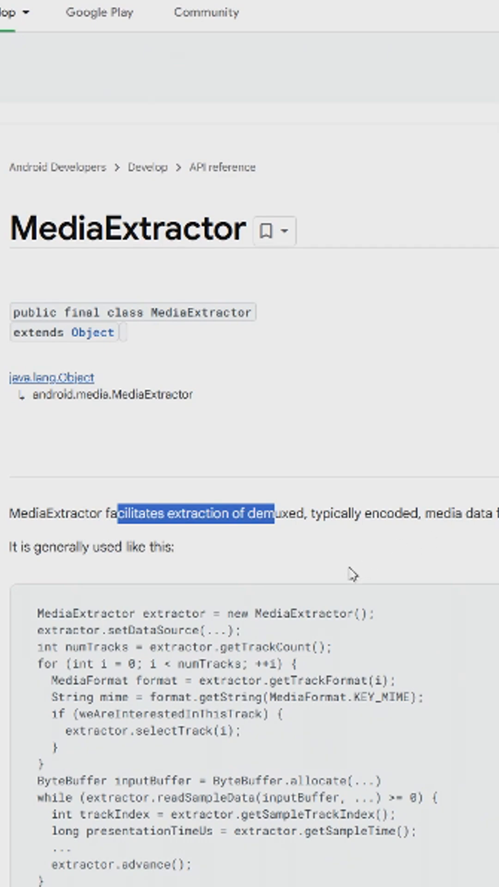
Review the MediaExtractor usage example down to release() and the class Summary
scroll(down, 3)
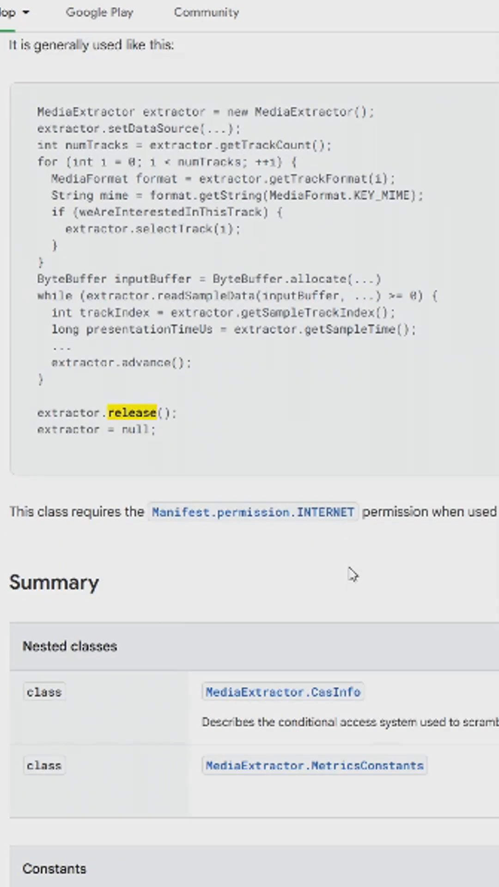